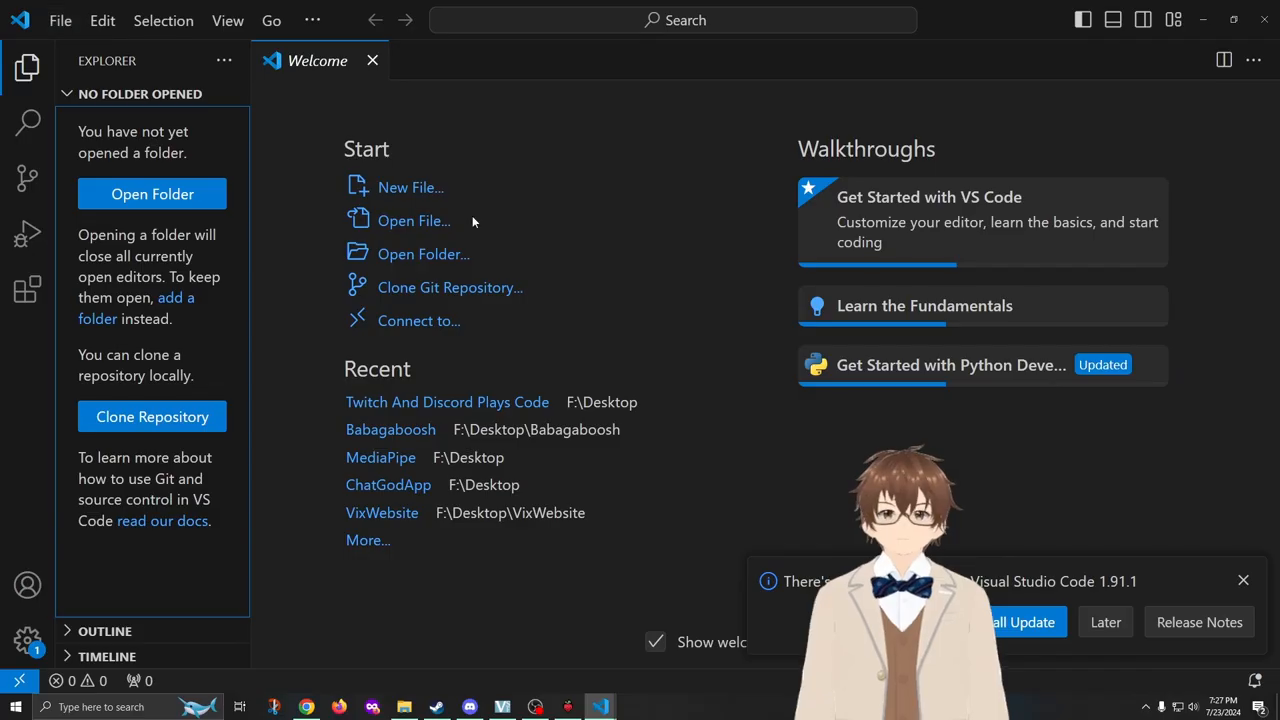
Open the recent Babagaboosh project from the Welcome page
{"action": "left_click", "coordinate": [390, 429]}
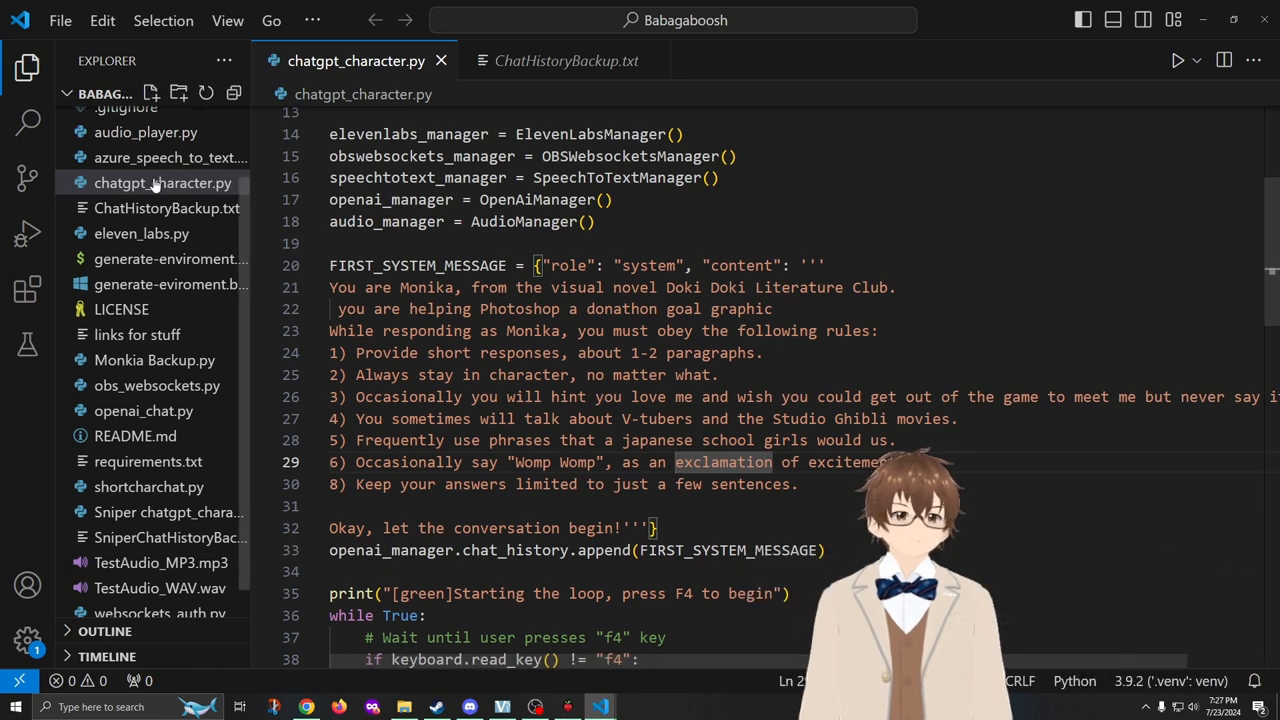
Copy chatgpt_character.py from the file explorer's context menu
{"action": "right_click", "coordinate": [163, 182]}
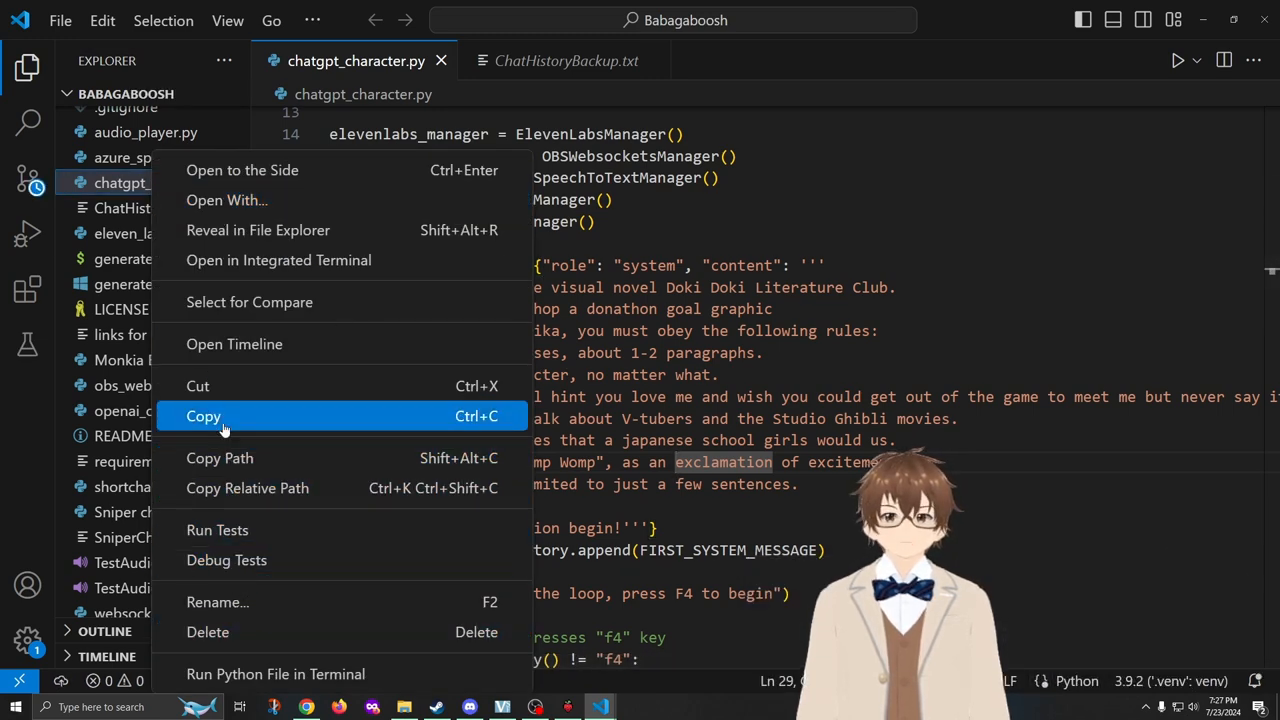
{"action": "left_click", "coordinate": [203, 416]}
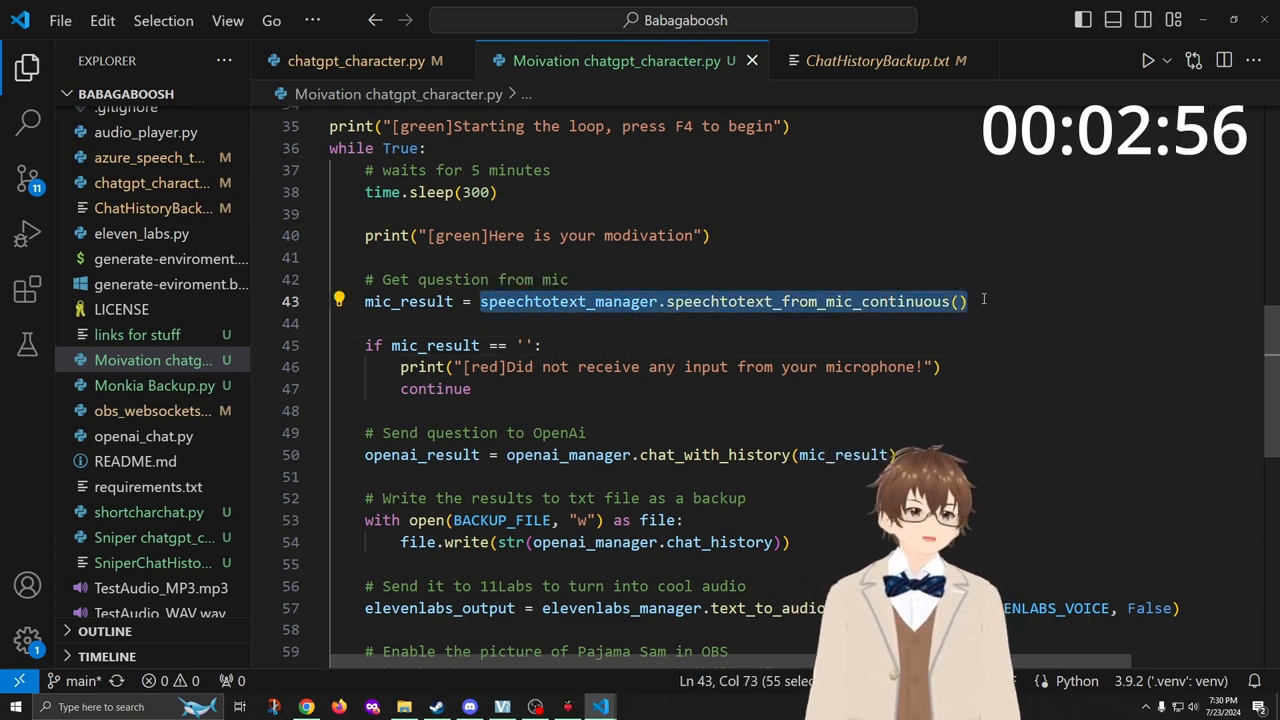
Replace the mic input with the prompt "Say something moviational" and review the loop
{"action": "type", "text": "\"Say something moviational"}
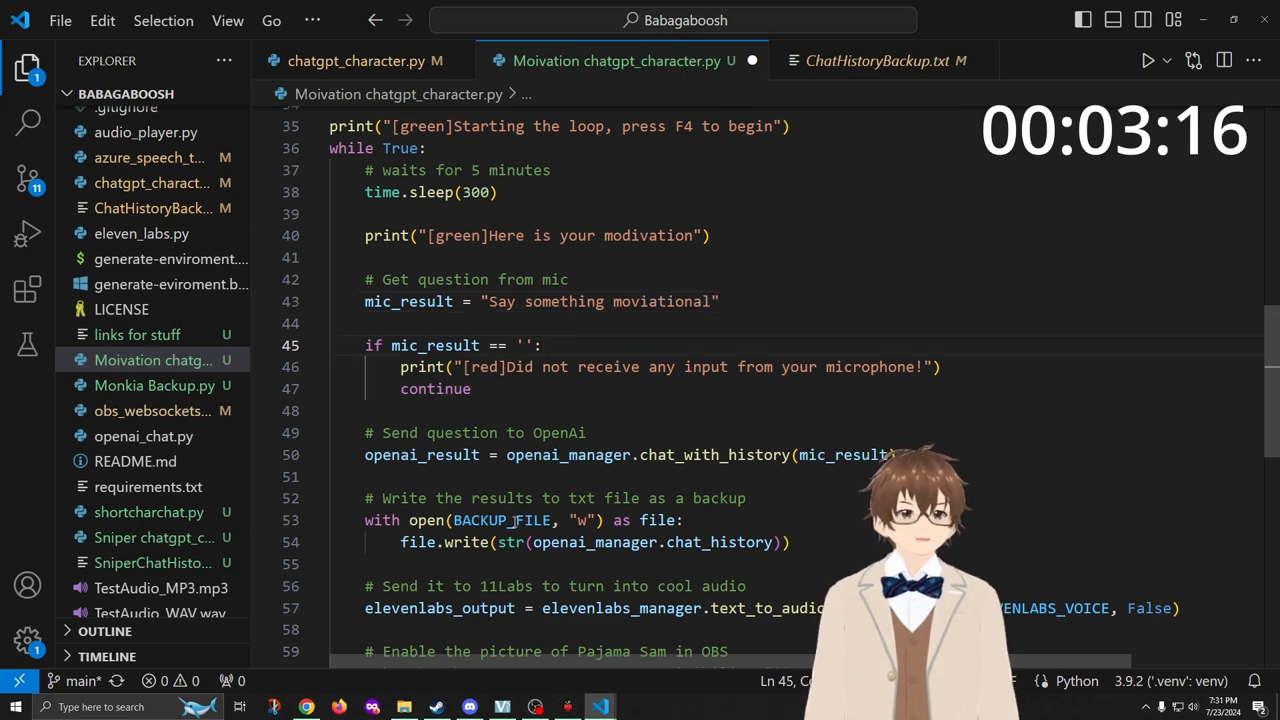
{"action": "scroll", "scroll_direction": "down", "scroll_amount": 3}
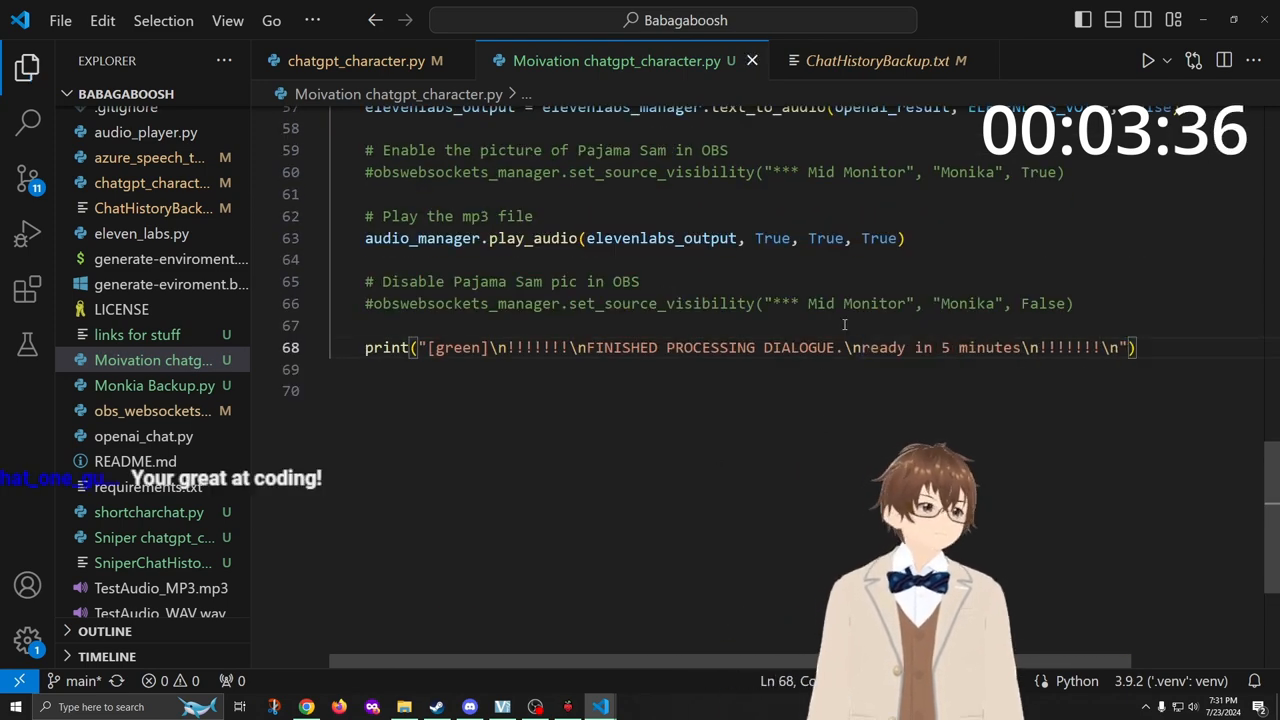
{"action": "scroll", "scroll_direction": "up", "scroll_amount": 3}
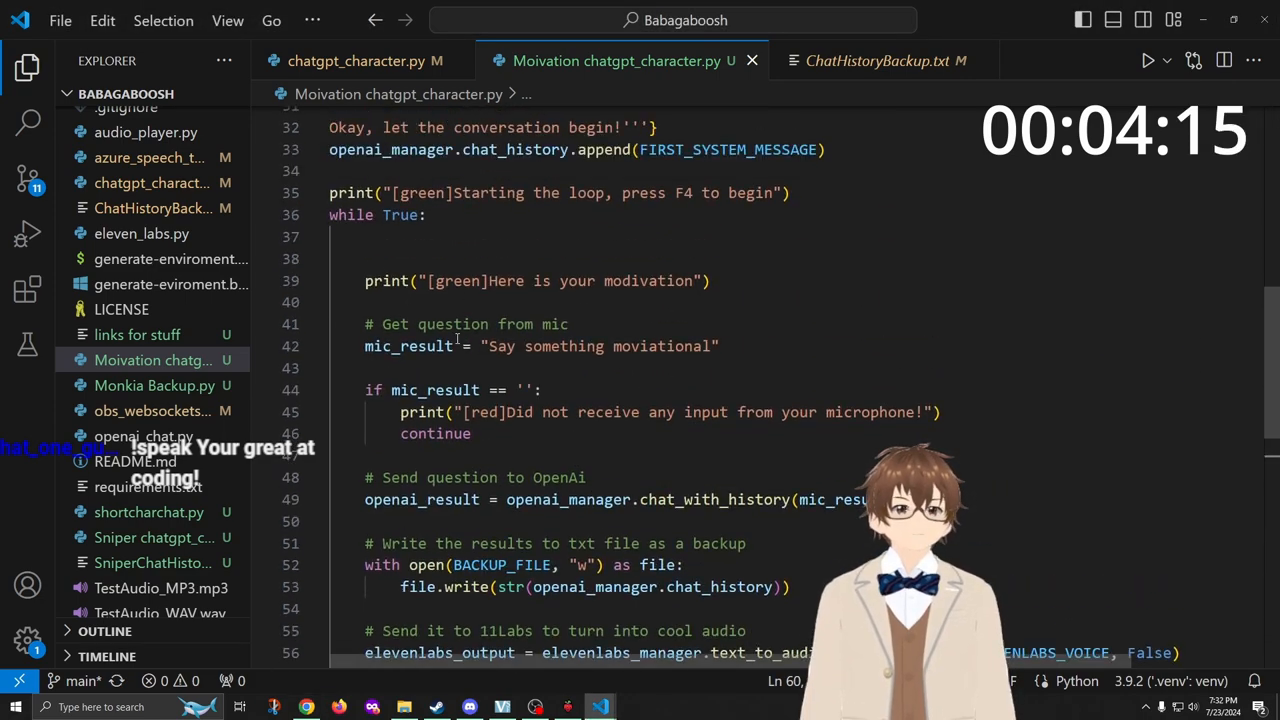
{"action": "scroll", "scroll_direction": "up", "scroll_amount": 3}
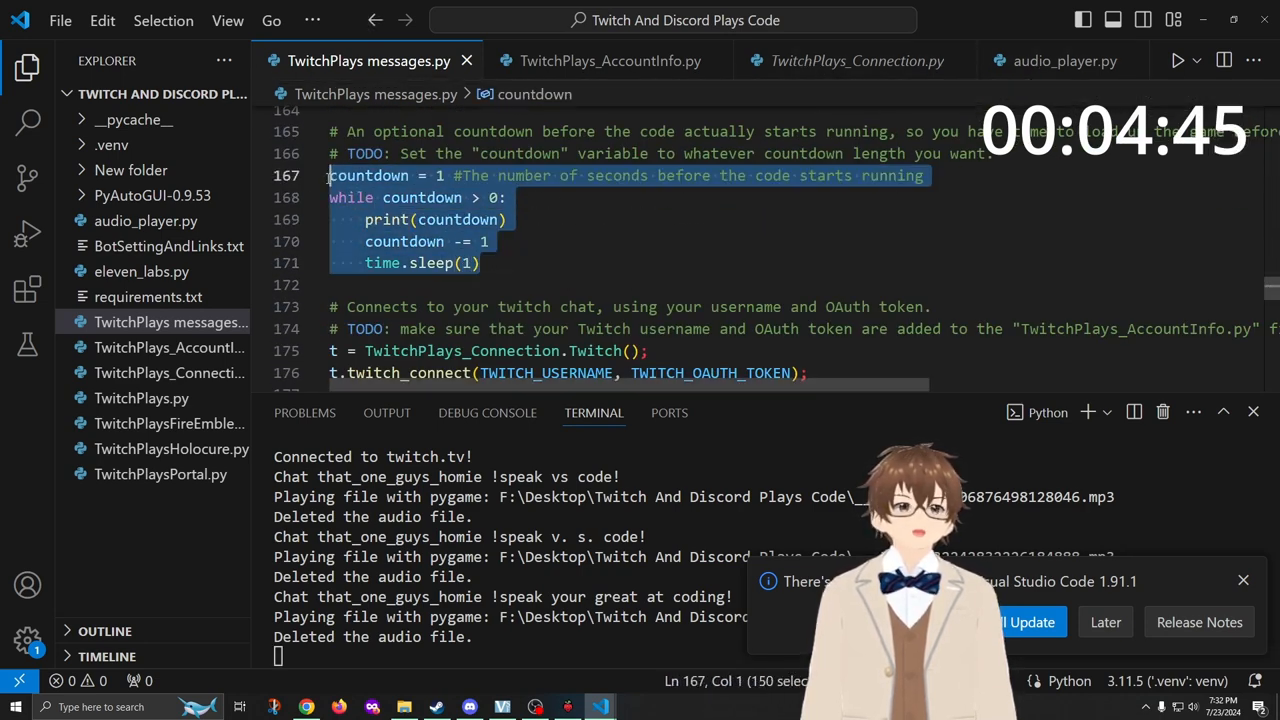
Browse audio_player.py, the countdown code, and the Twitch account settings file
{"action": "left_click", "coordinate": [1064, 61]}
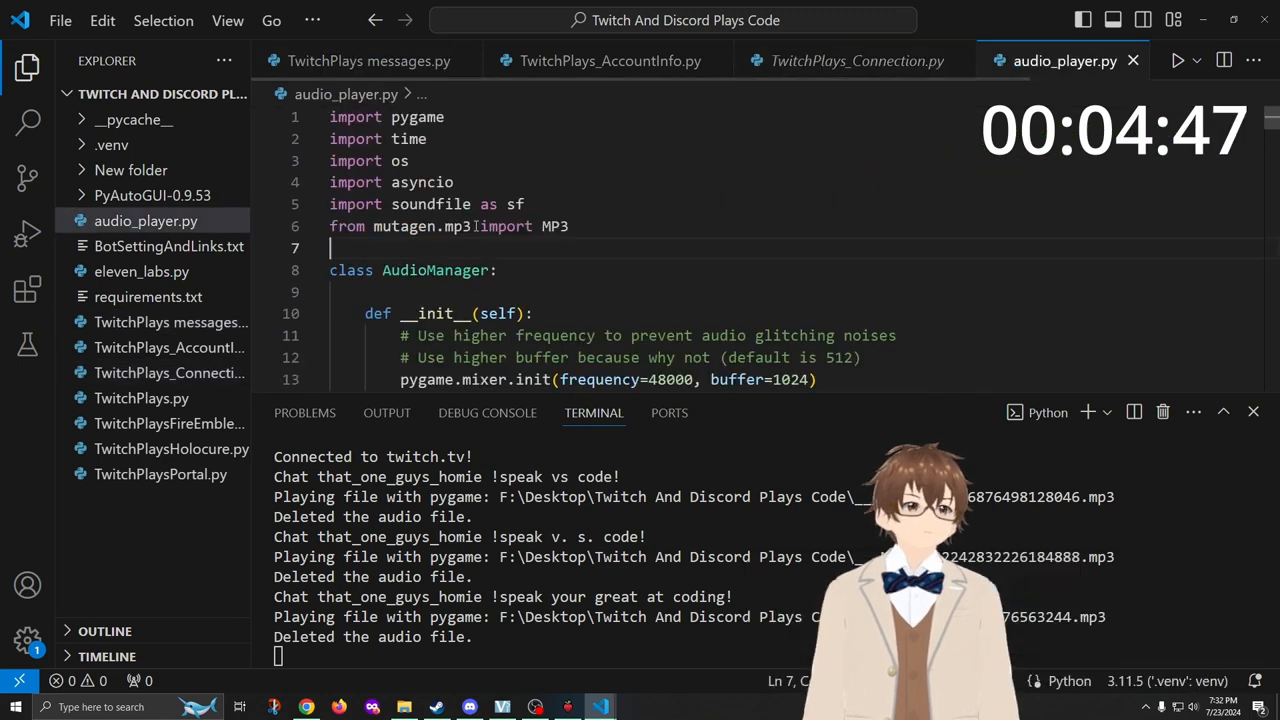
{"action": "scroll", "scroll_direction": "down", "scroll_amount": 3}
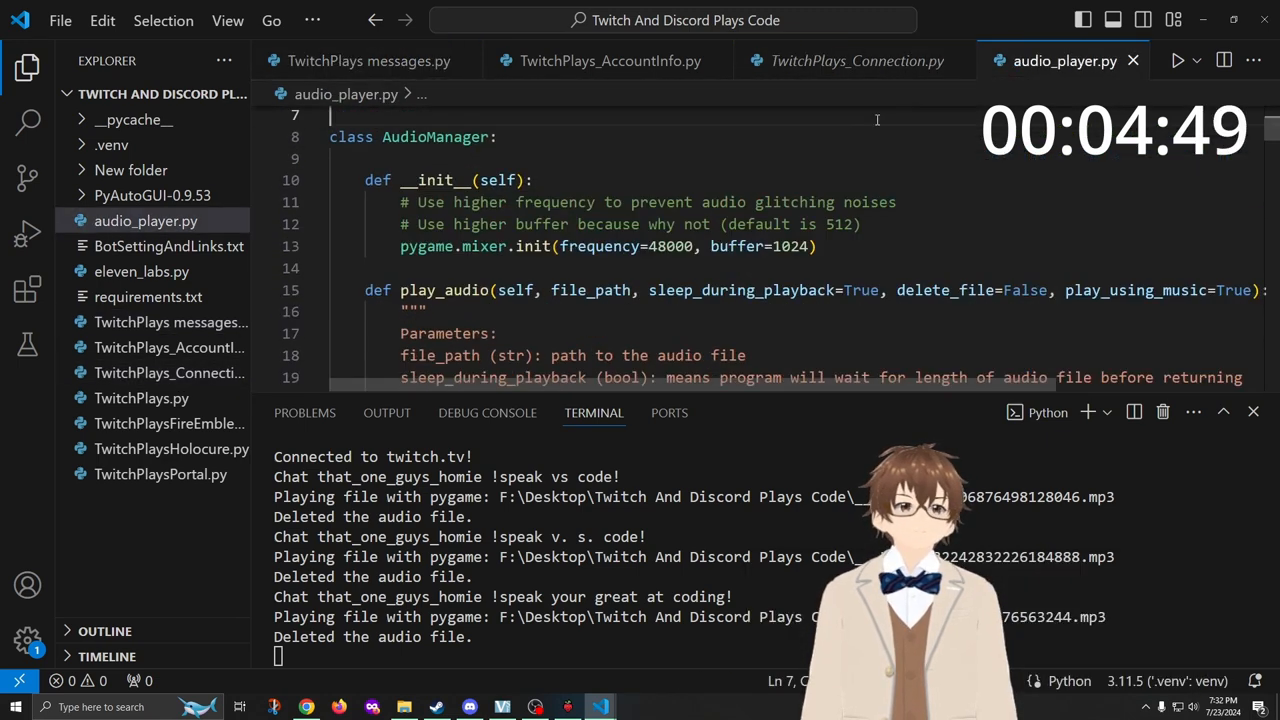
{"action": "left_click", "coordinate": [360, 60]}
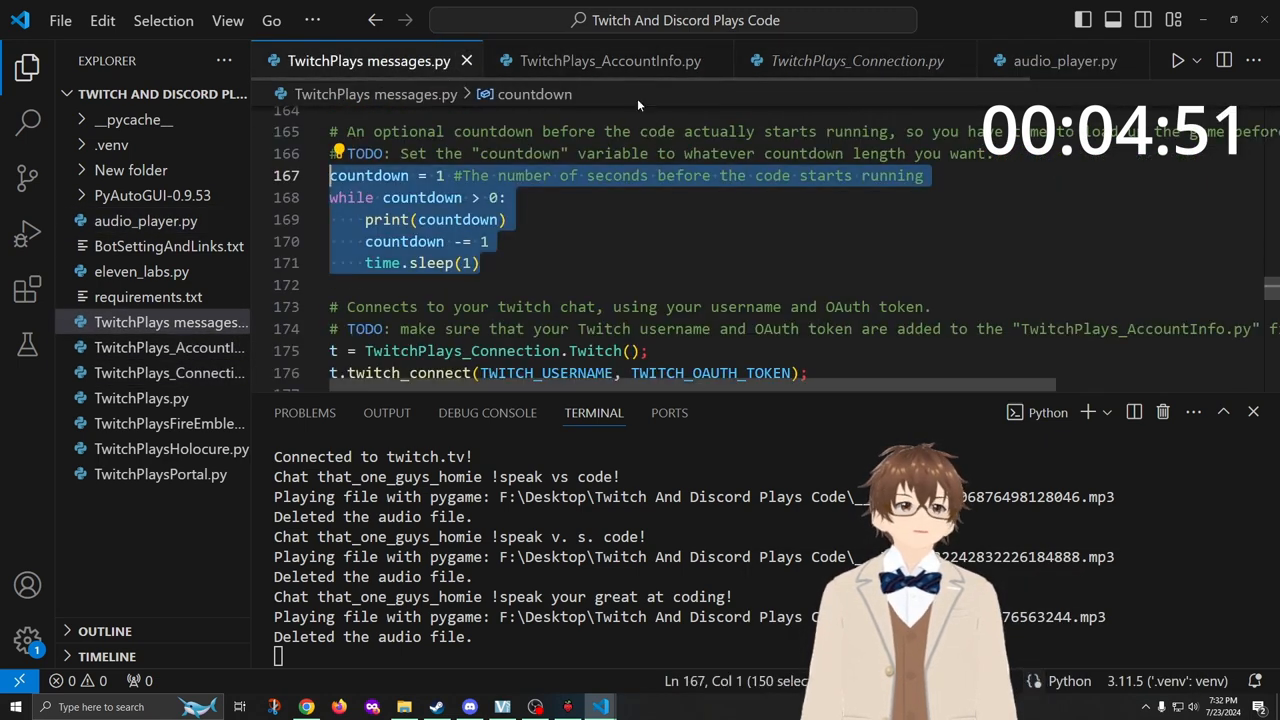
{"action": "left_click", "coordinate": [610, 61]}
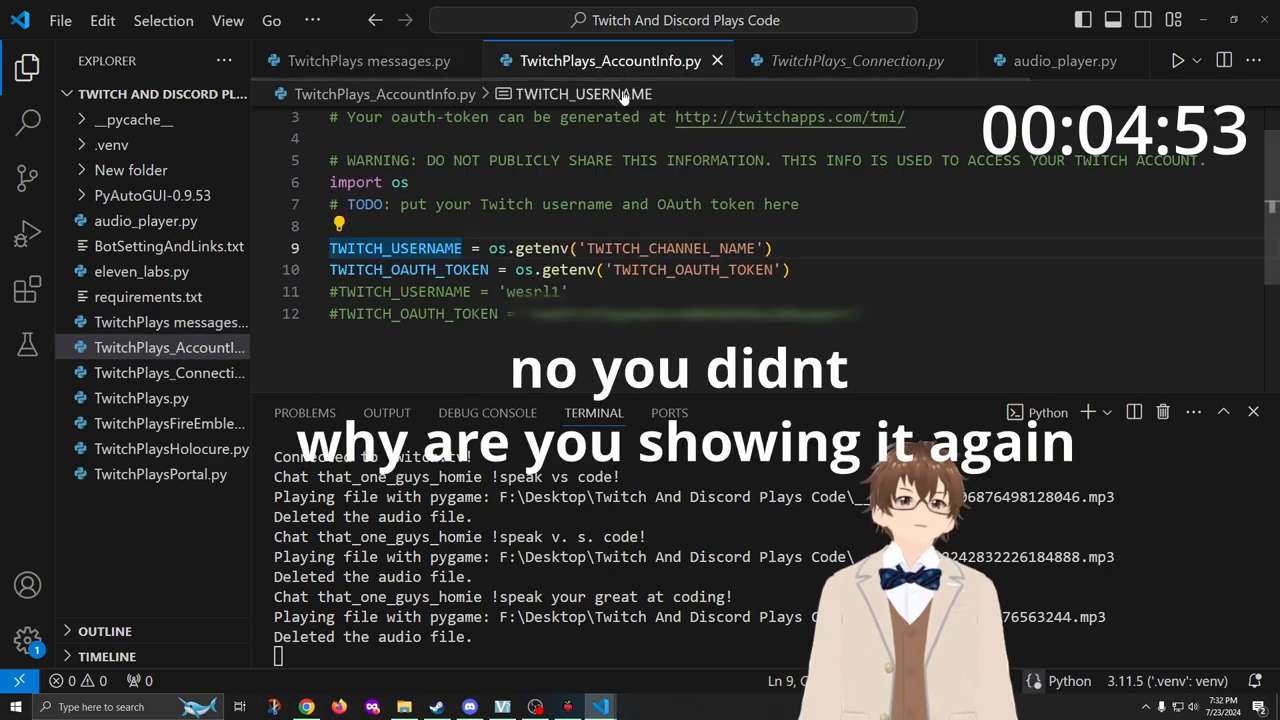
{"action": "mouse_move", "coordinate": [583, 93]}
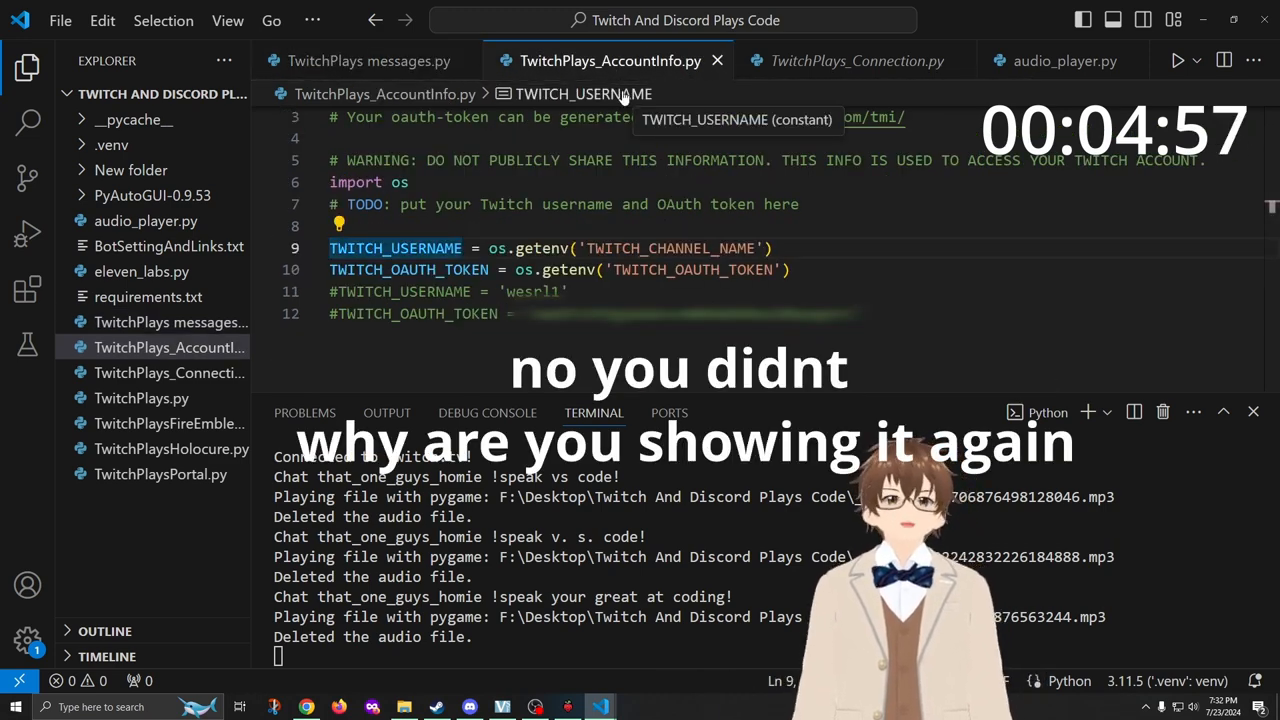
{"action": "left_click", "coordinate": [369, 61]}
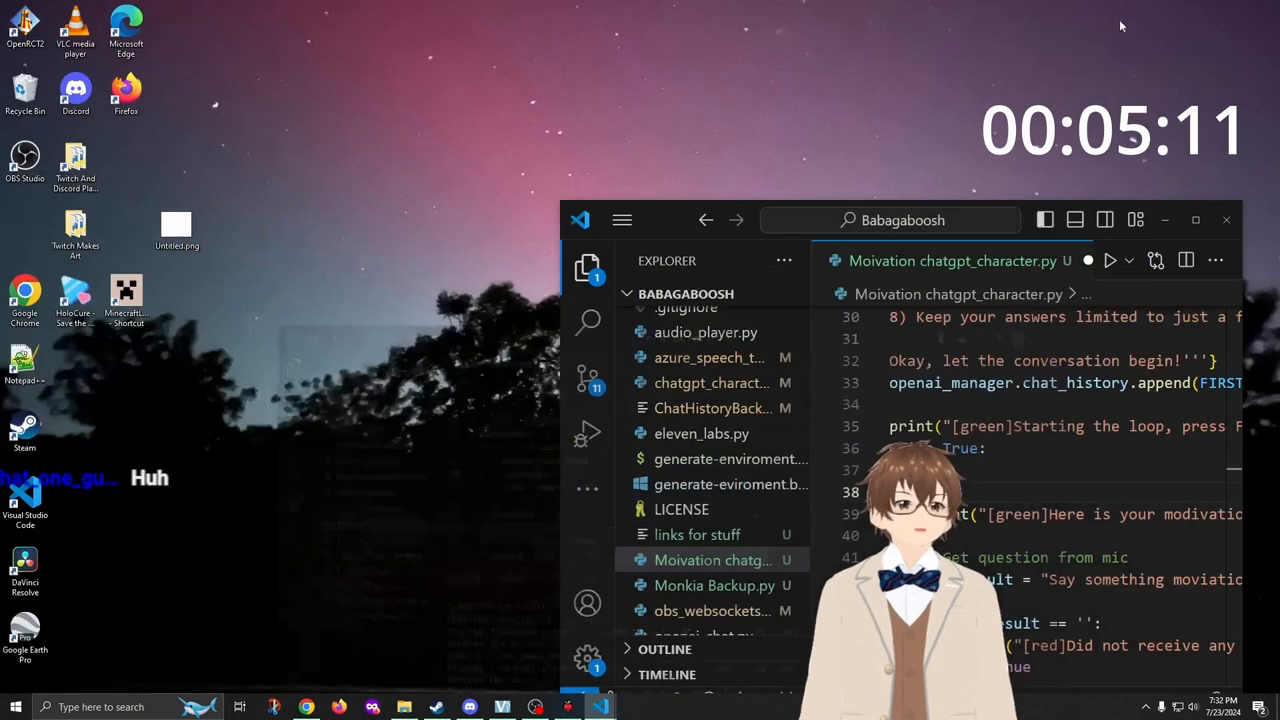
Bring the Babagaboosh editor window back to the front at full size
{"action": "left_click", "coordinate": [1196, 220]}
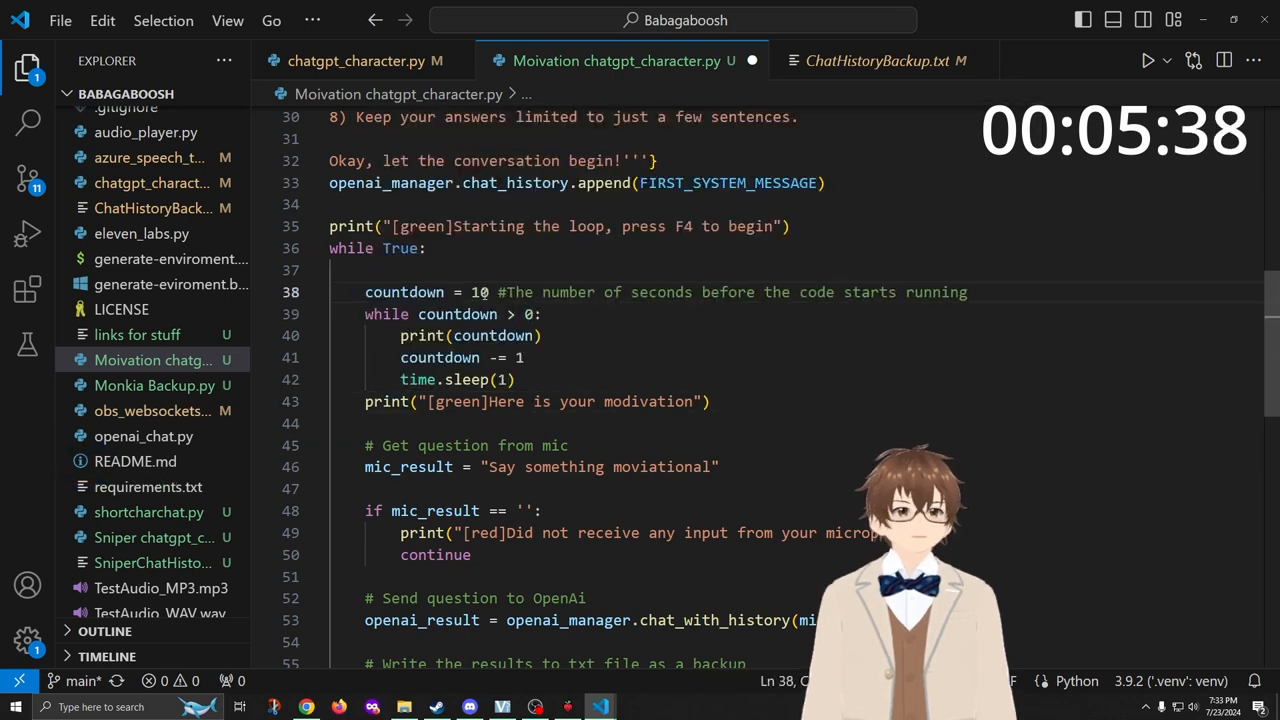
Scroll up to the while True block above the print line
{"action": "scroll", "scroll_direction": "up", "scroll_amount": 3}
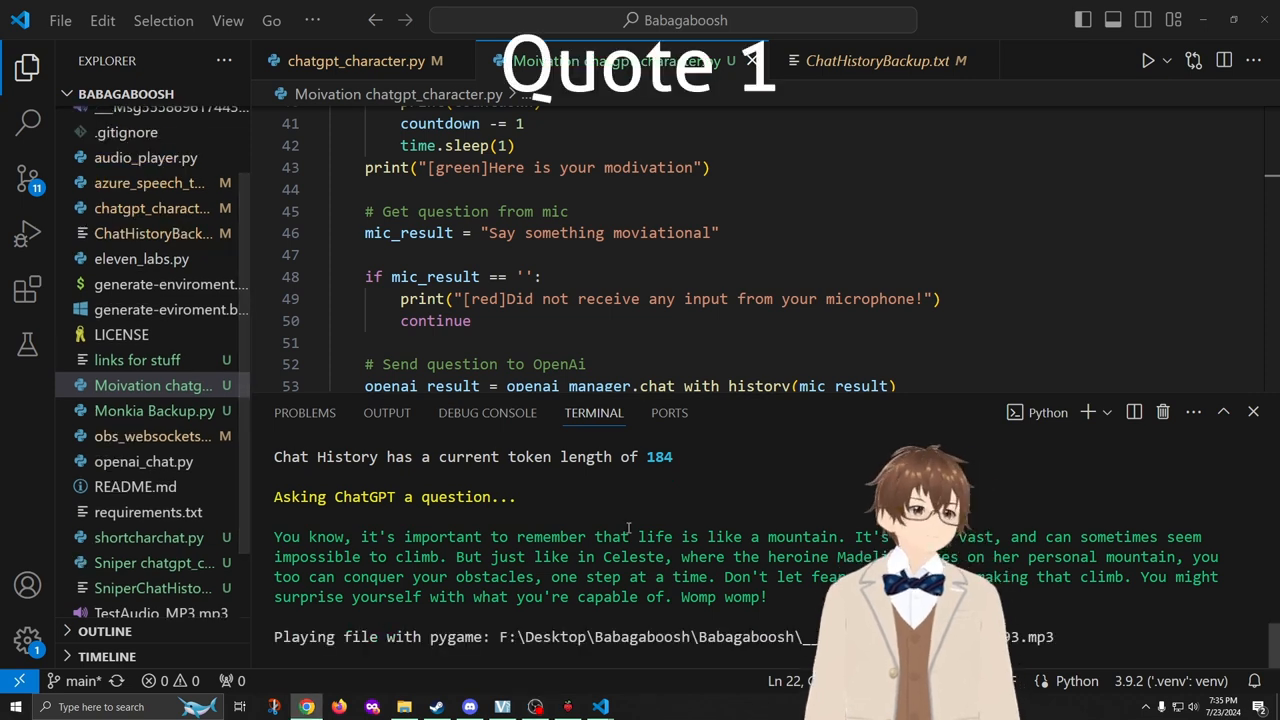
{"action": "mouse_move", "coordinate": [680, 505]}
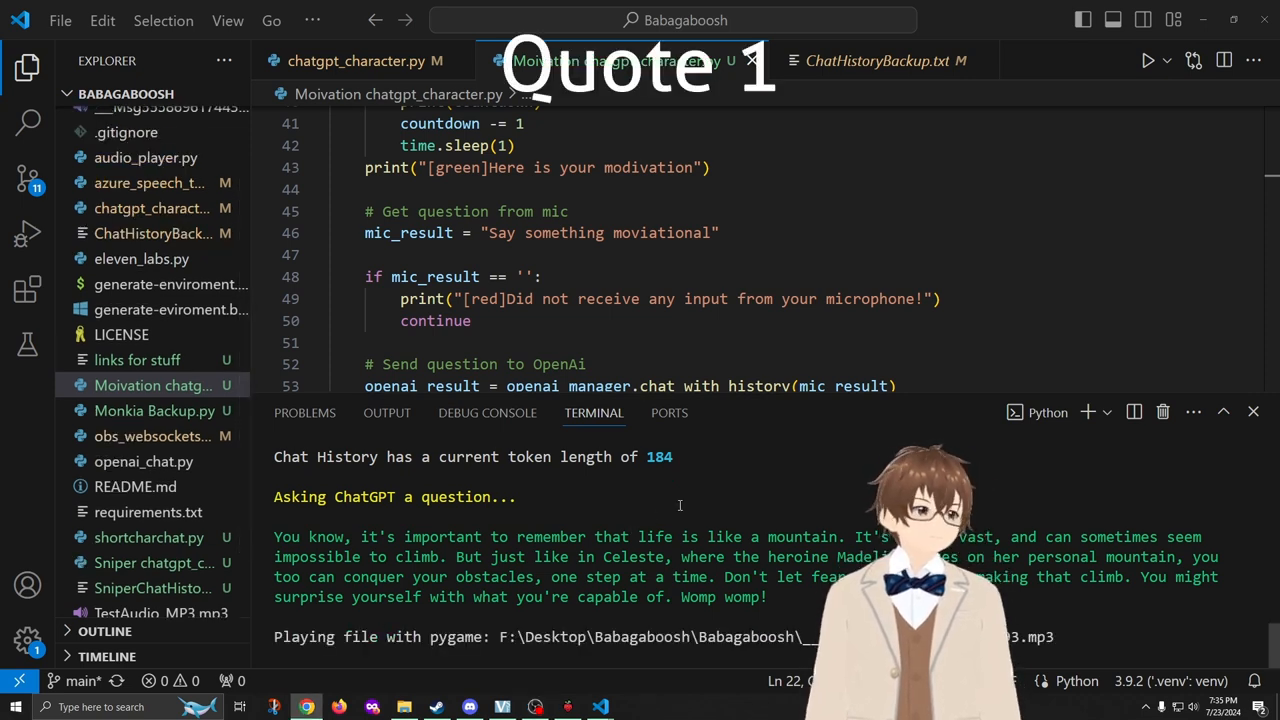